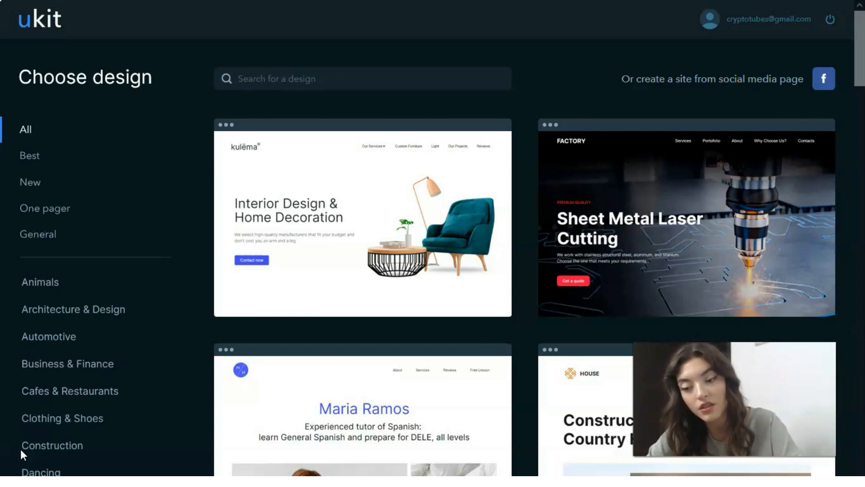
mouse_move(9, 414)
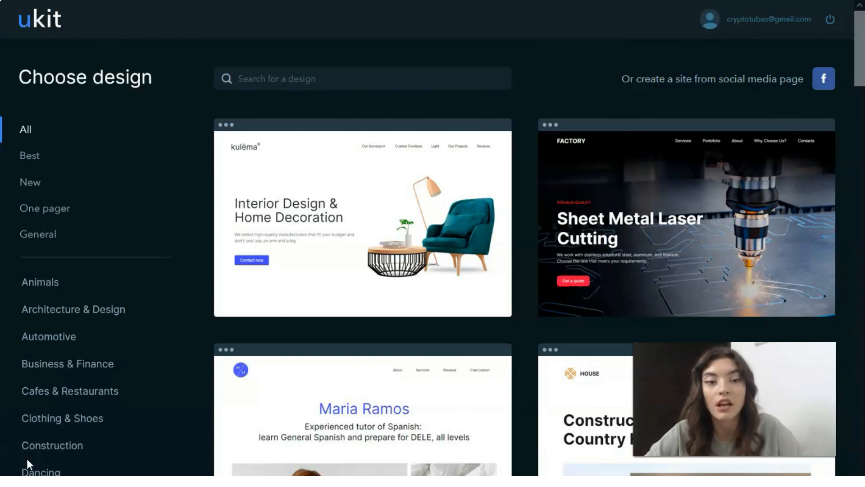
mouse_move(64, 182)
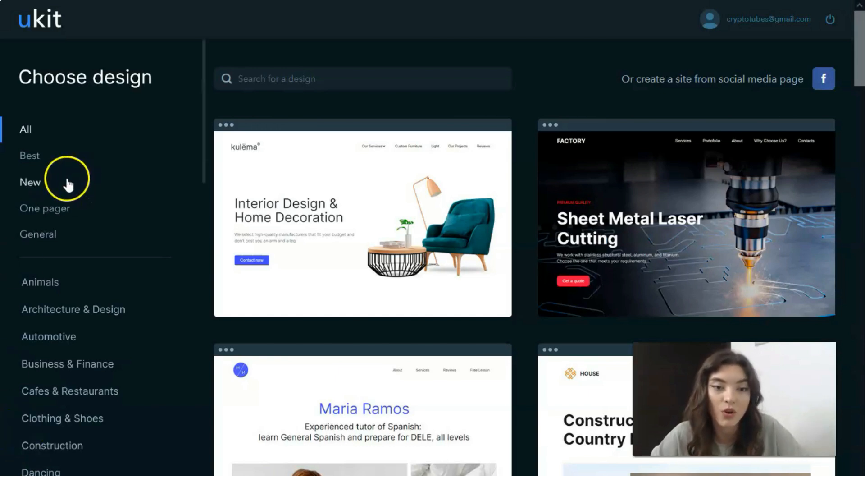
mouse_move(78, 230)
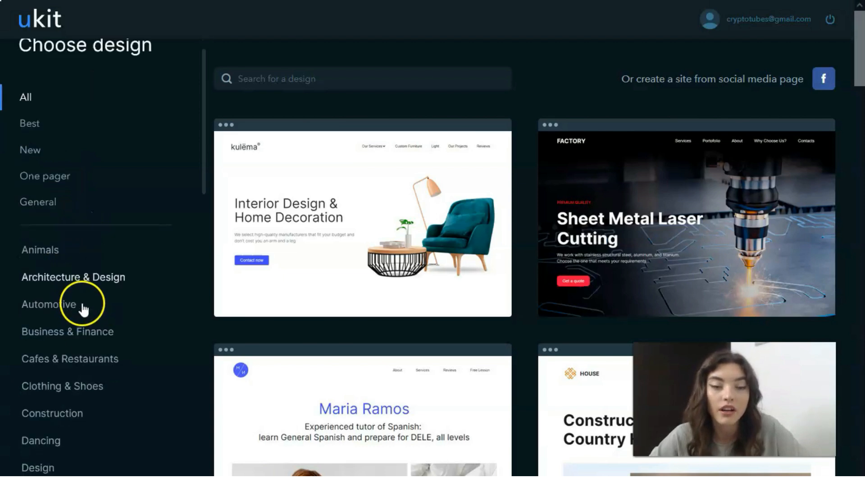
Step: Browse the template gallery through the Fashion Model, Event Planning and Furniture categories
scroll(down, 3)
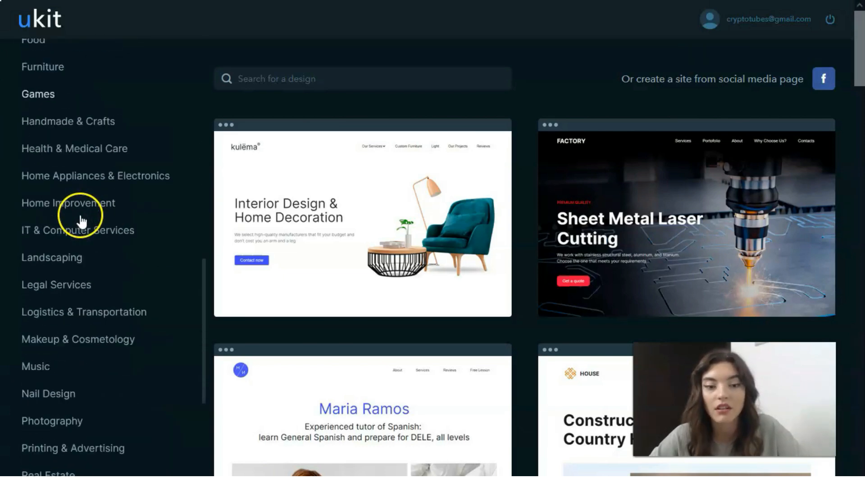
scroll(down, 3)
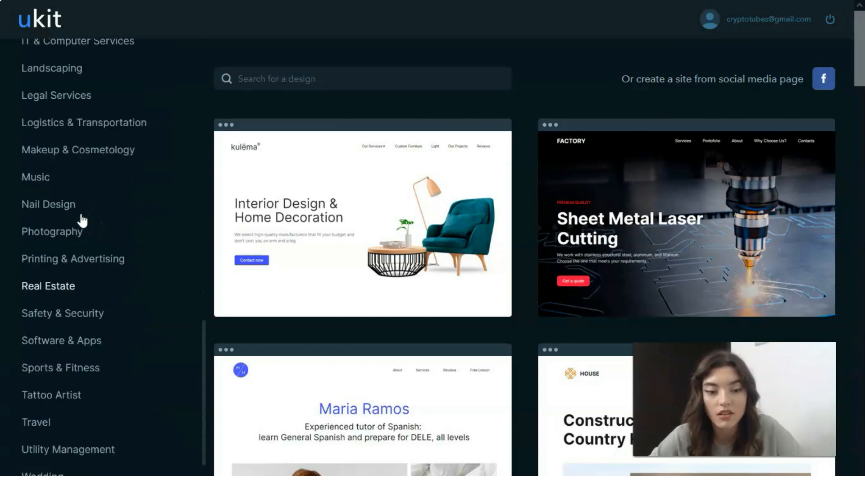
scroll(up, 3)
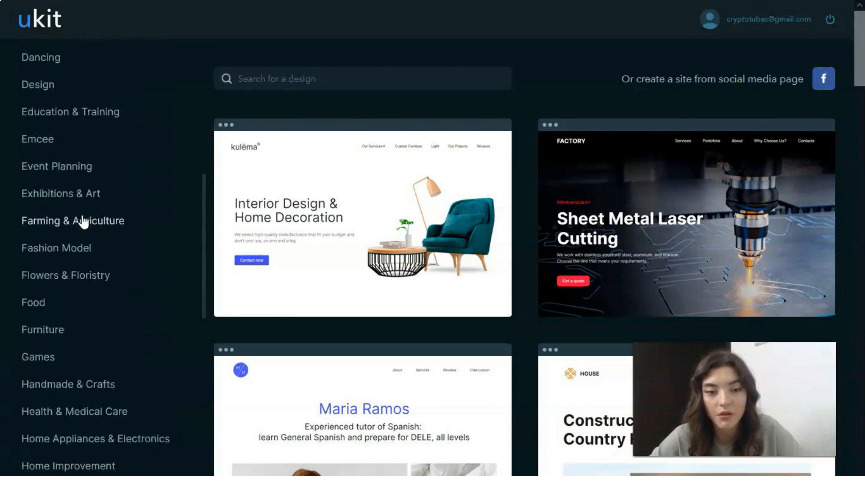
click(56, 247)
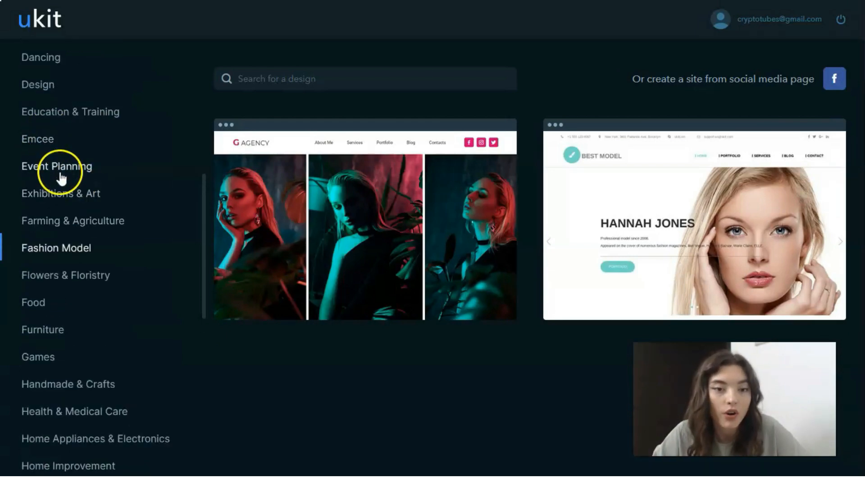
click(56, 166)
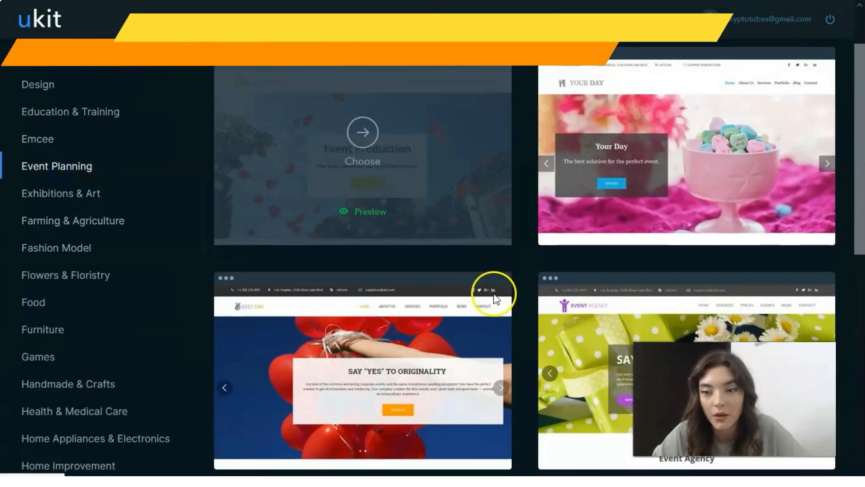
mouse_move(723, 166)
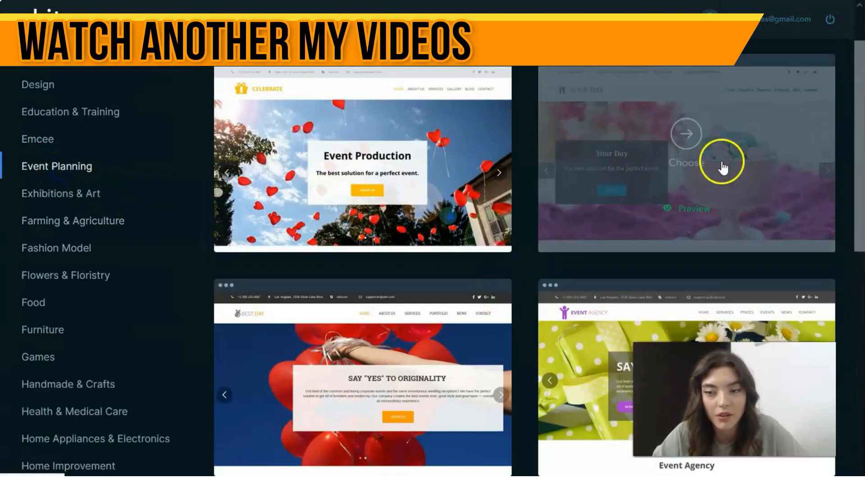
click(42, 329)
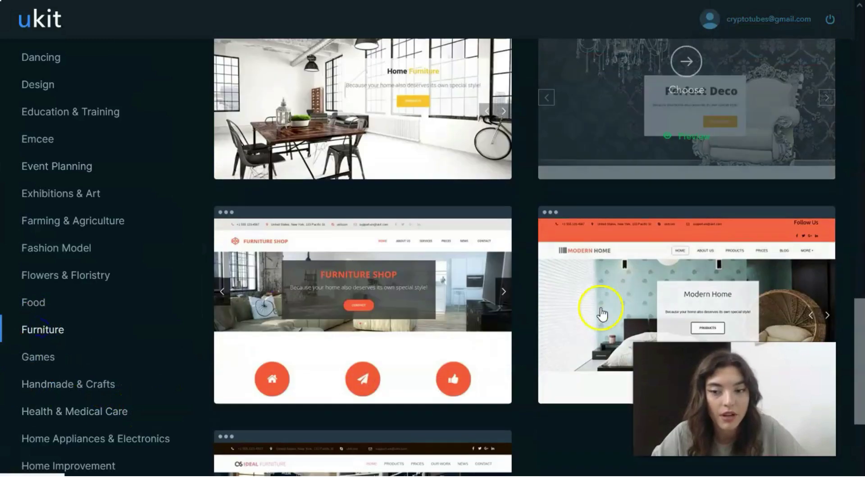
Step: Filter the gallery to the Food category of templates
scroll(up, 3)
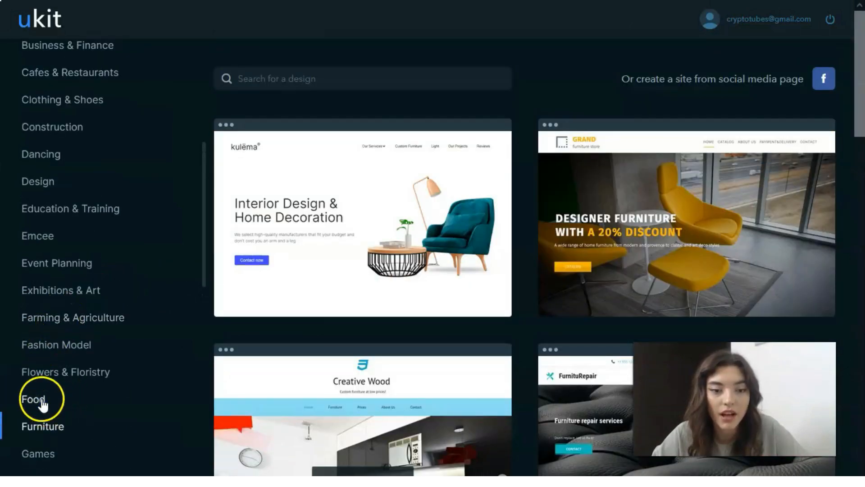
click(32, 399)
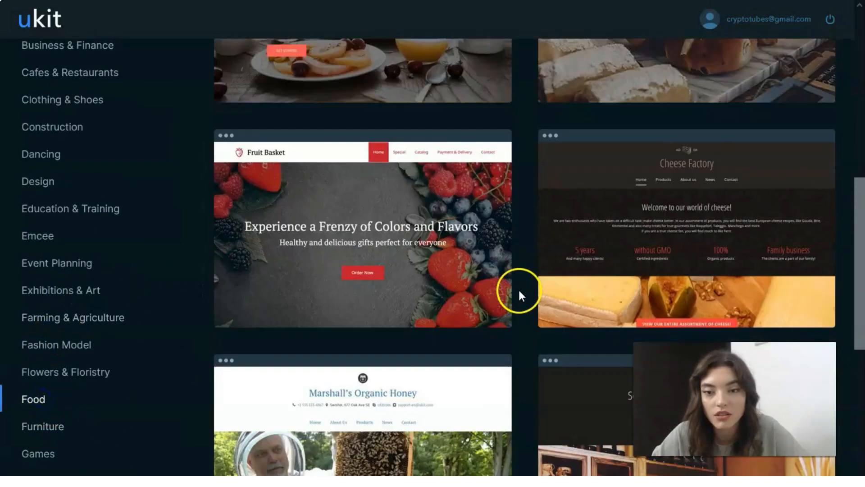
scroll(up, 3)
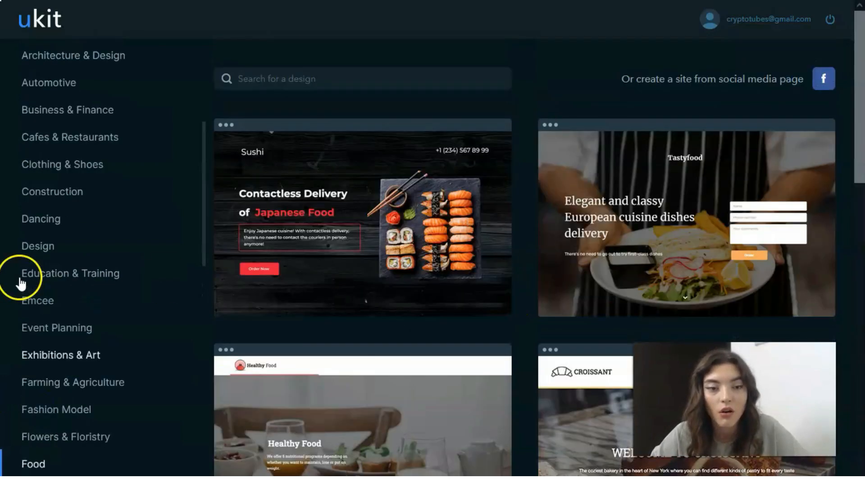
mouse_move(74, 340)
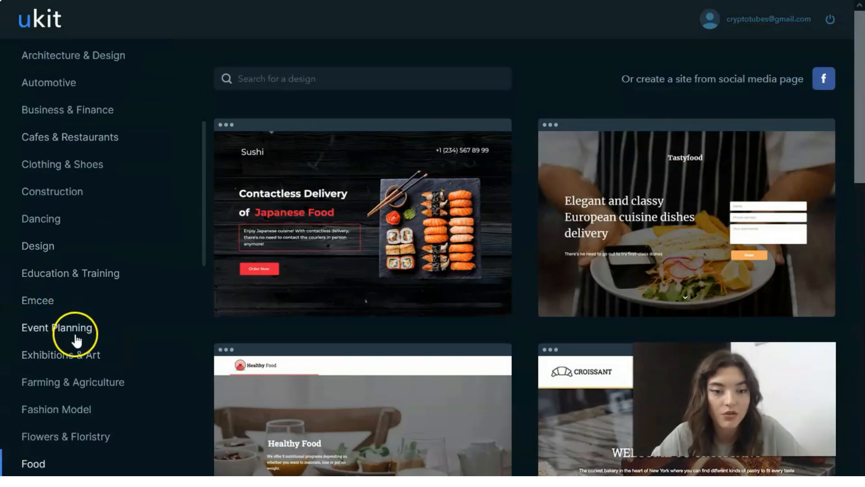
Step: Preview the Your Day event-planning template and look through its home page and services
click(57, 328)
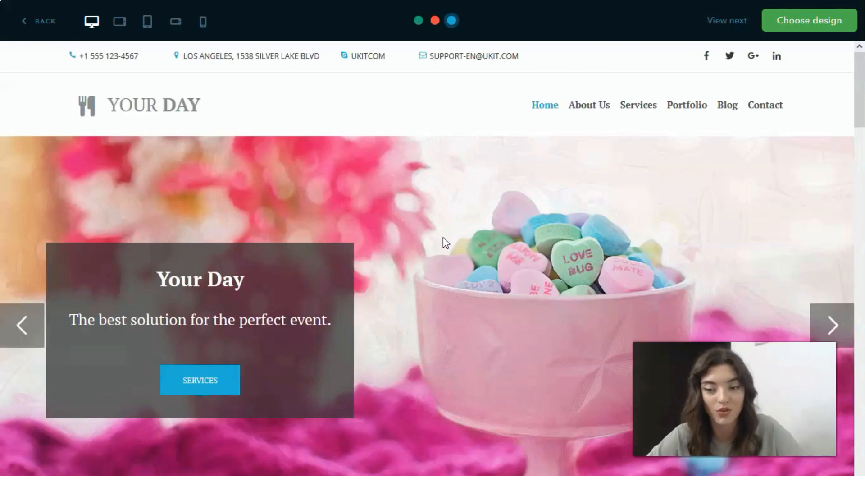
scroll(down, 3)
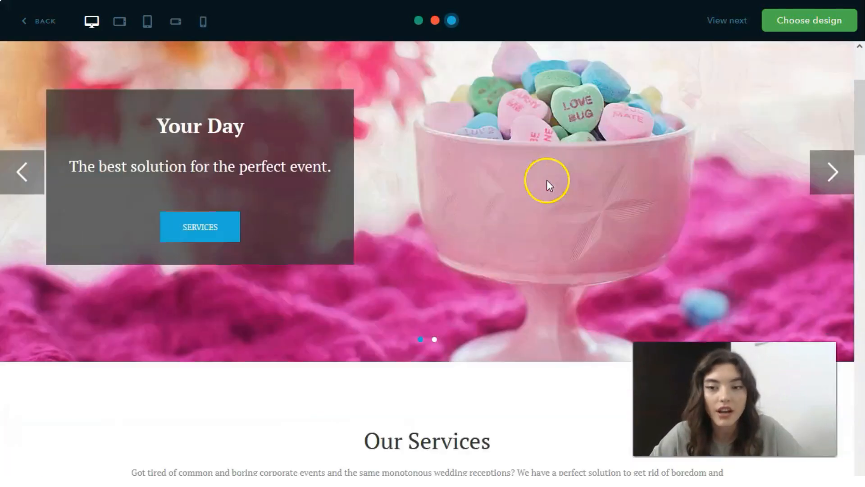
scroll(down, 3)
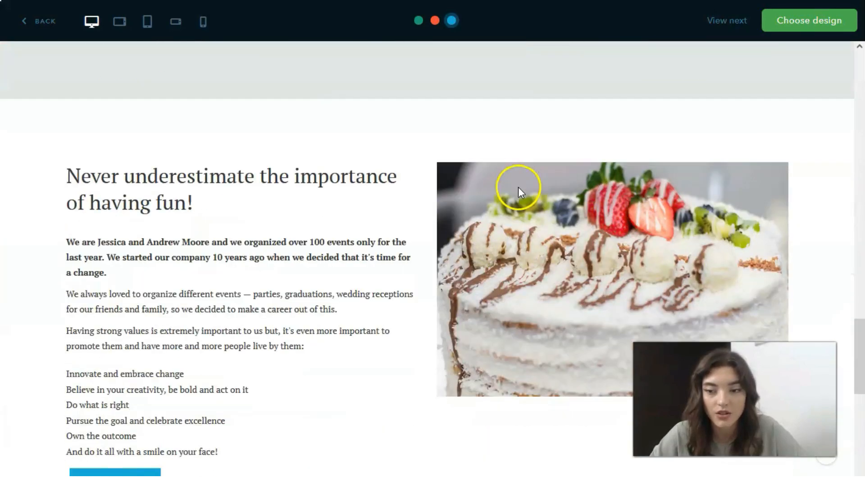
scroll(down, 3)
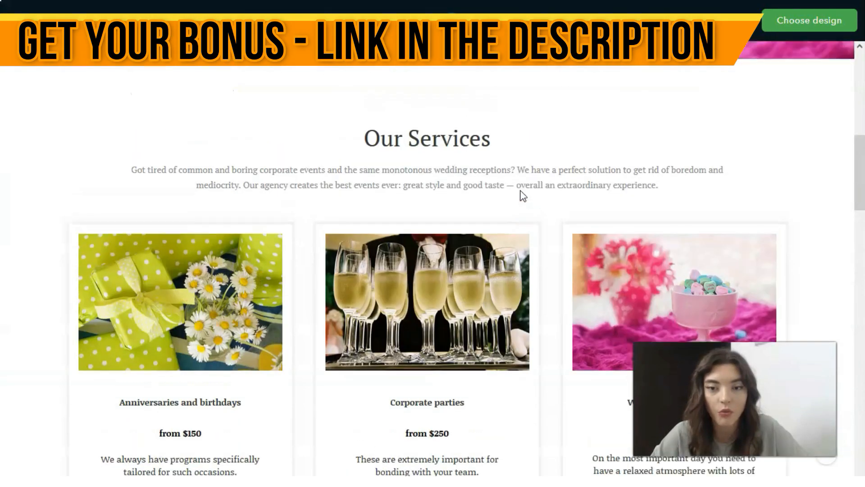
scroll(up, 3)
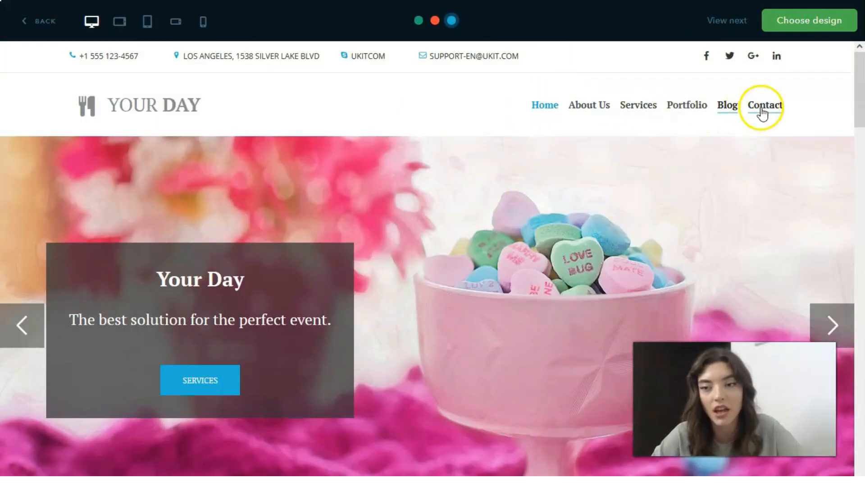
mouse_move(741, 78)
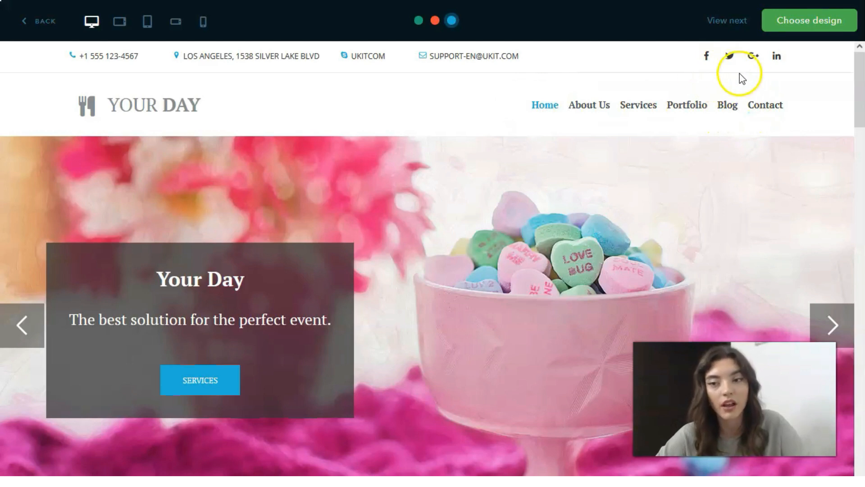
mouse_move(440, 38)
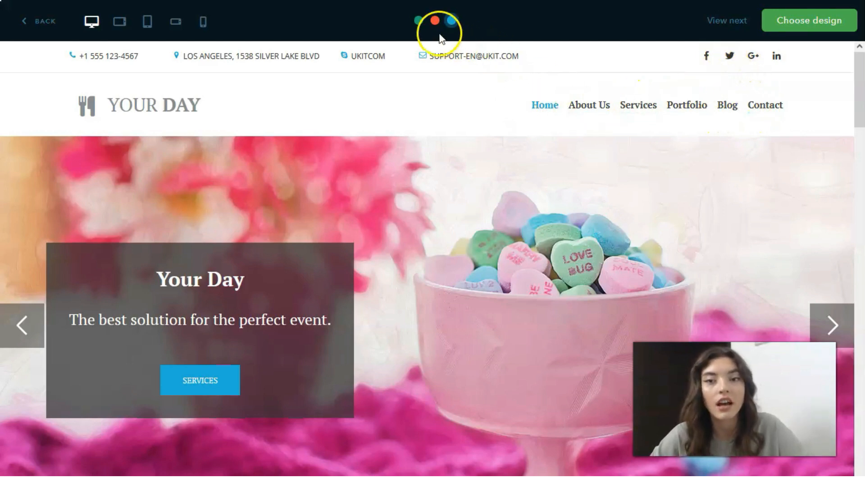
click(435, 21)
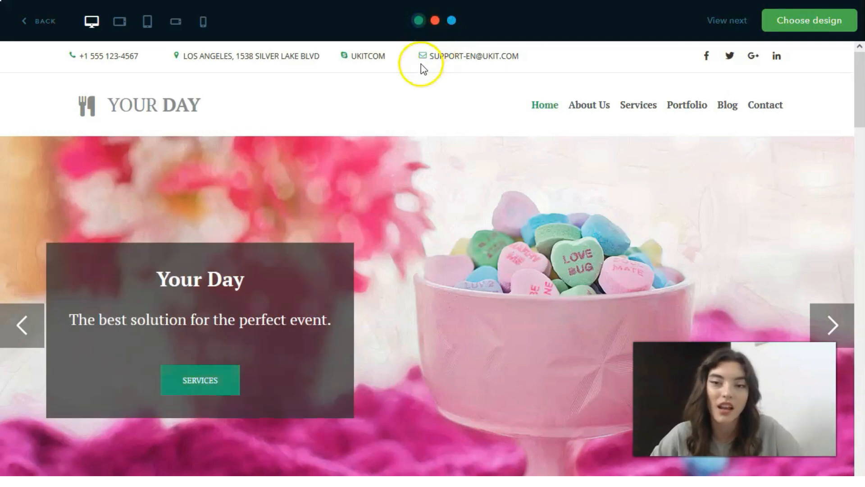
mouse_move(390, 71)
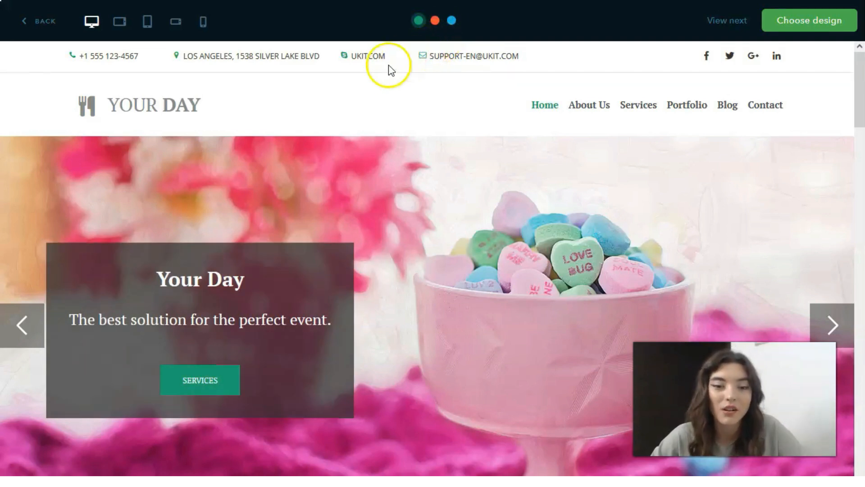
mouse_move(464, 116)
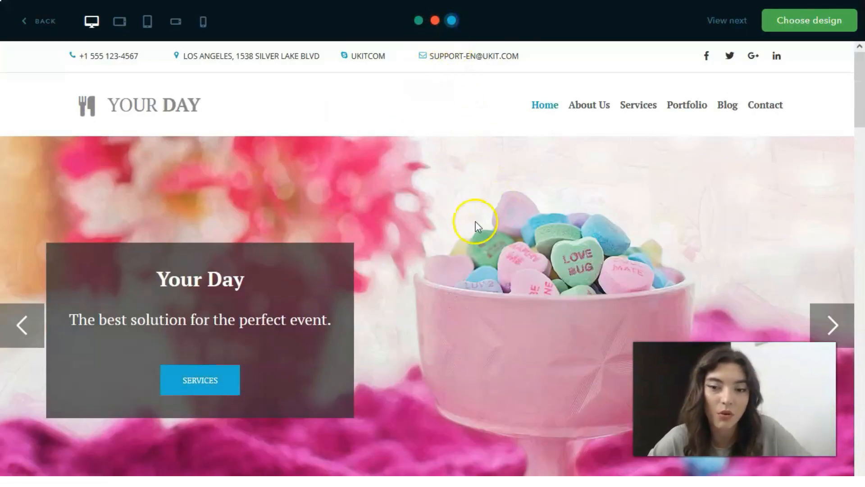
mouse_move(560, 229)
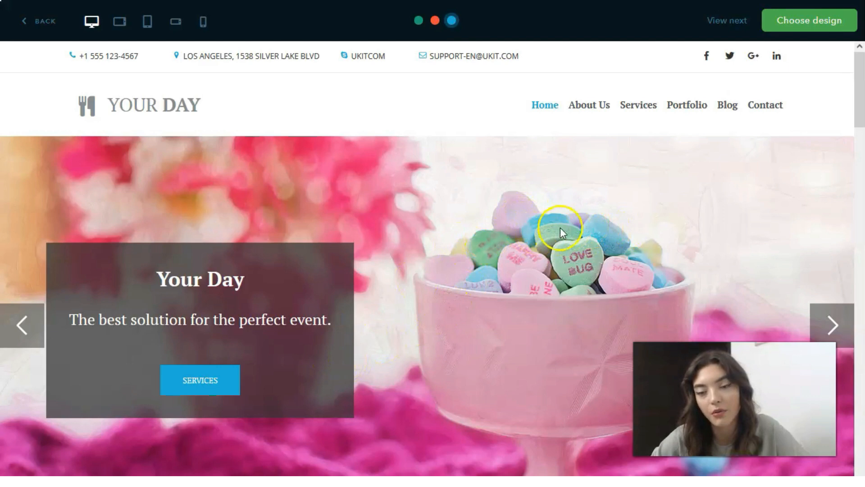
mouse_move(162, 252)
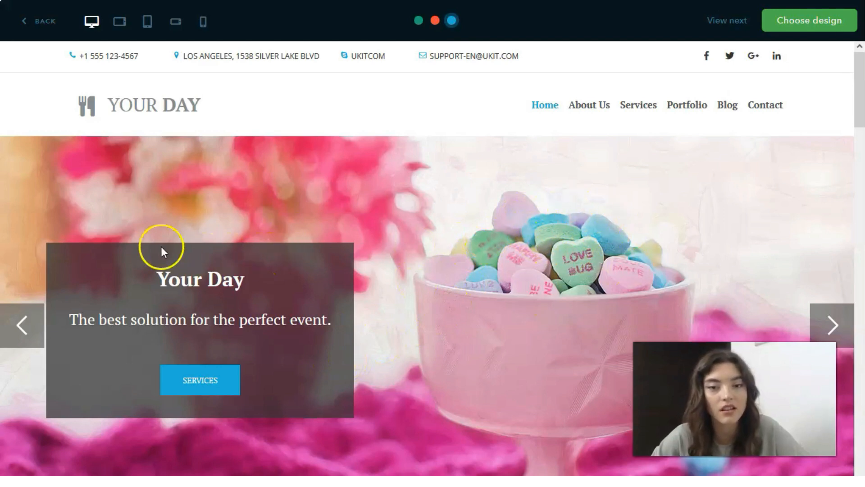
mouse_move(171, 85)
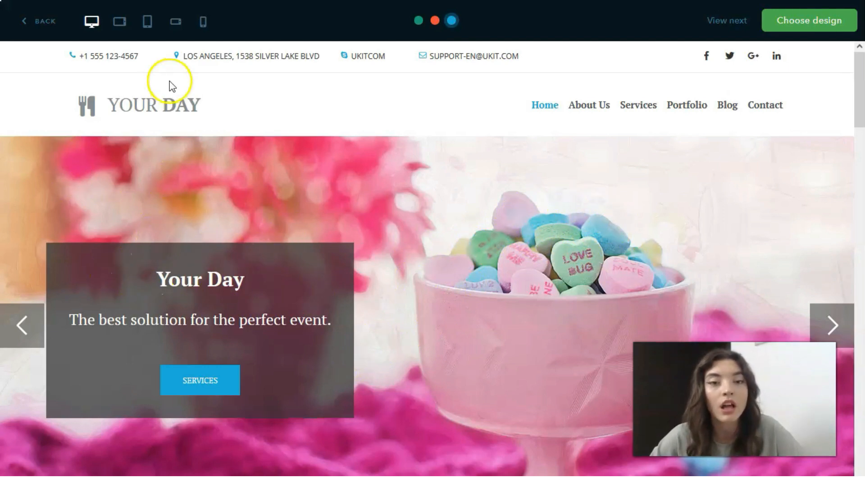
click(120, 21)
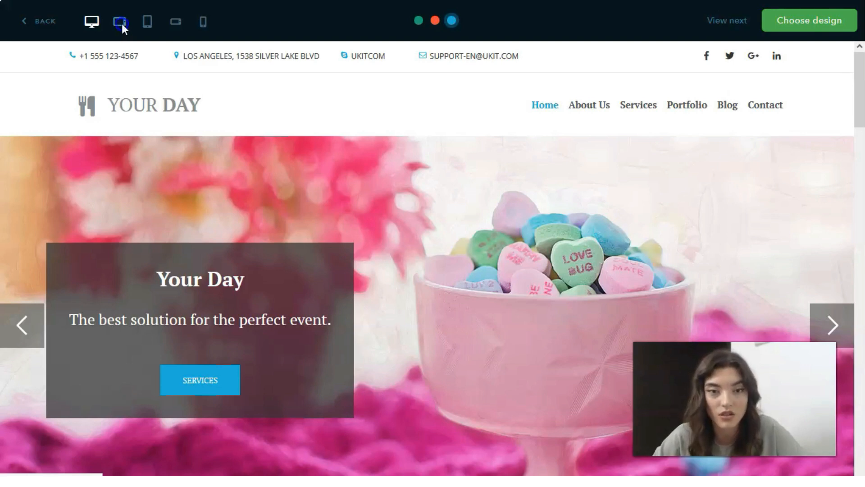
Step: Check the Your Day preview at phone and tablet sizes, ending on the tablet layout
click(120, 21)
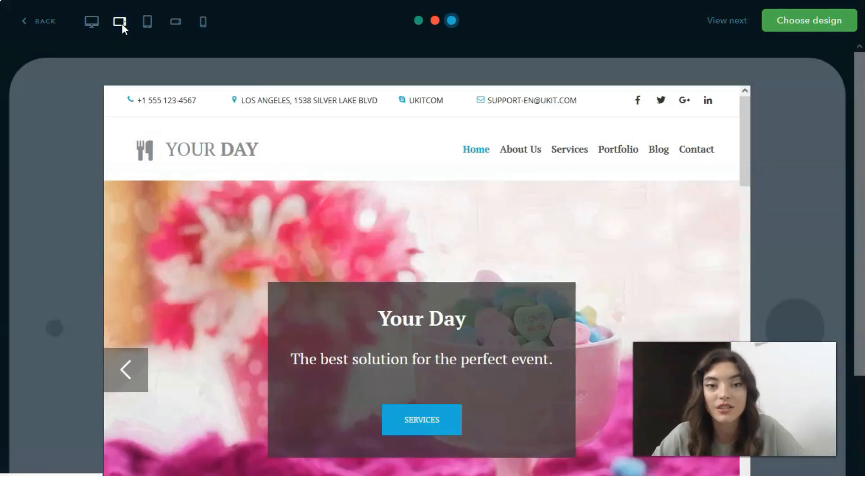
click(202, 22)
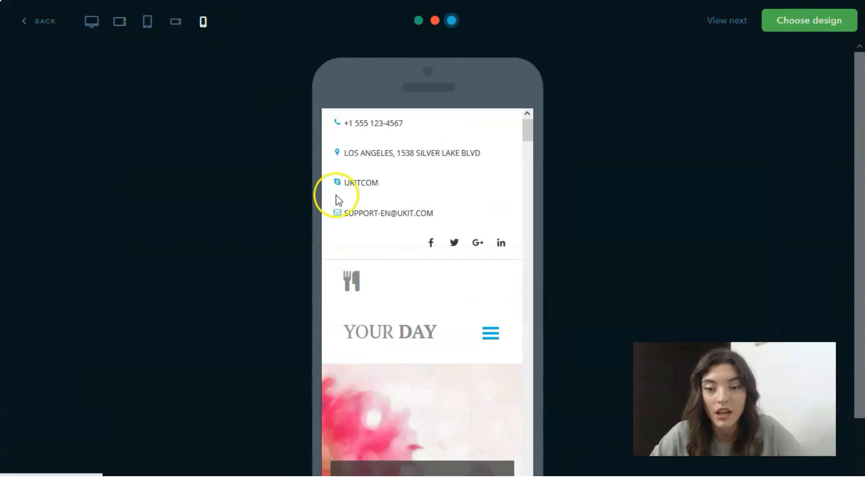
scroll(down, 3)
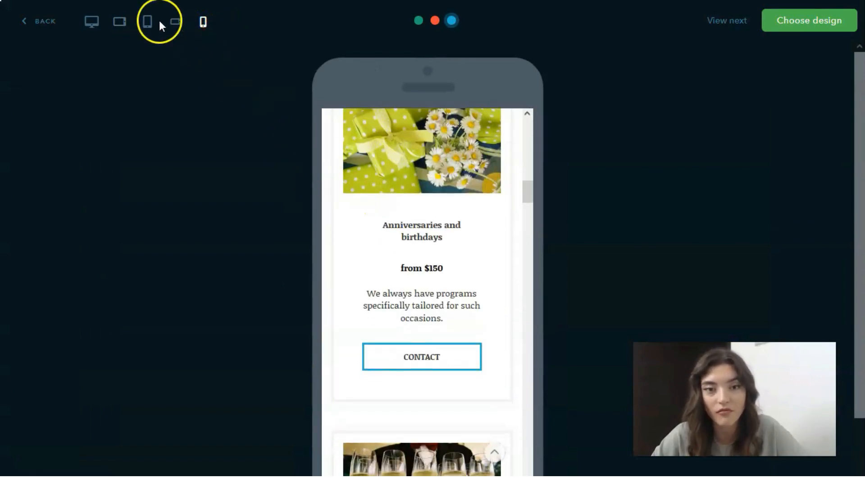
click(175, 75)
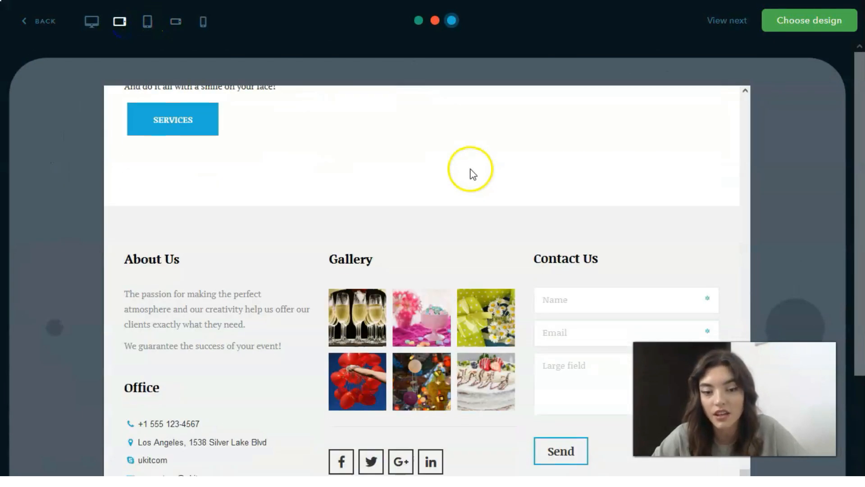
scroll(up, 3)
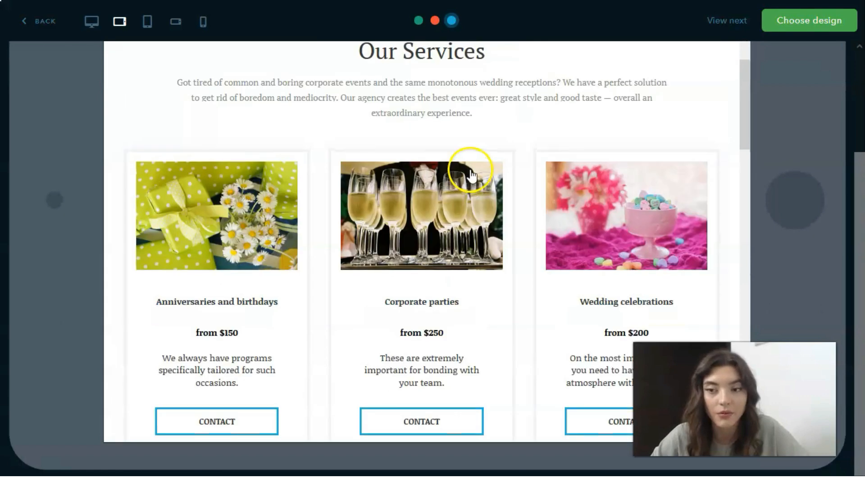
scroll(up, 3)
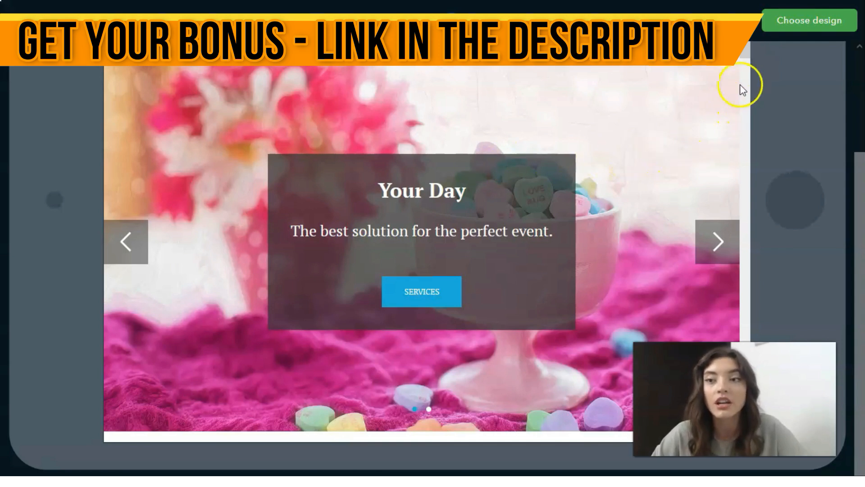
Step: Choose the Your Day design and keep the suggested ukit.me site address
click(809, 20)
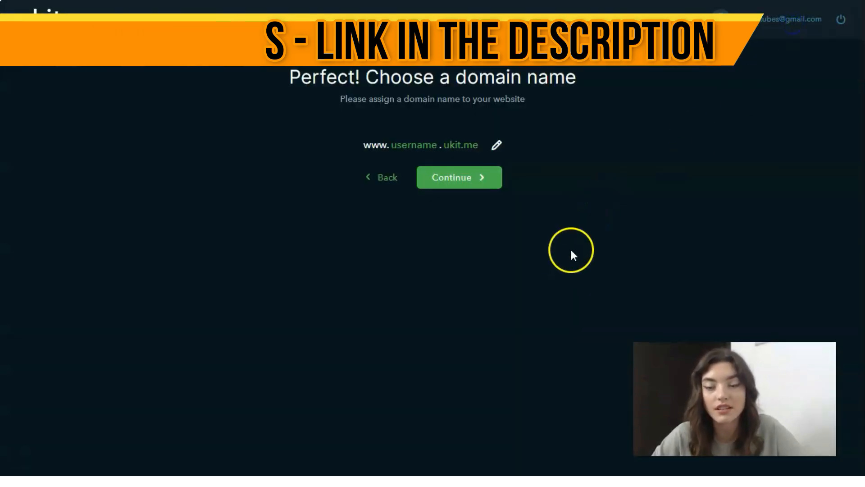
mouse_move(662, 322)
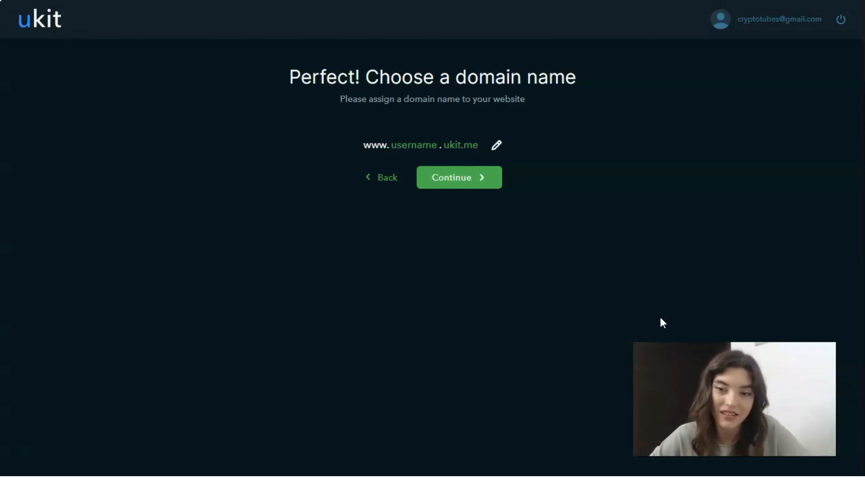
mouse_move(459, 177)
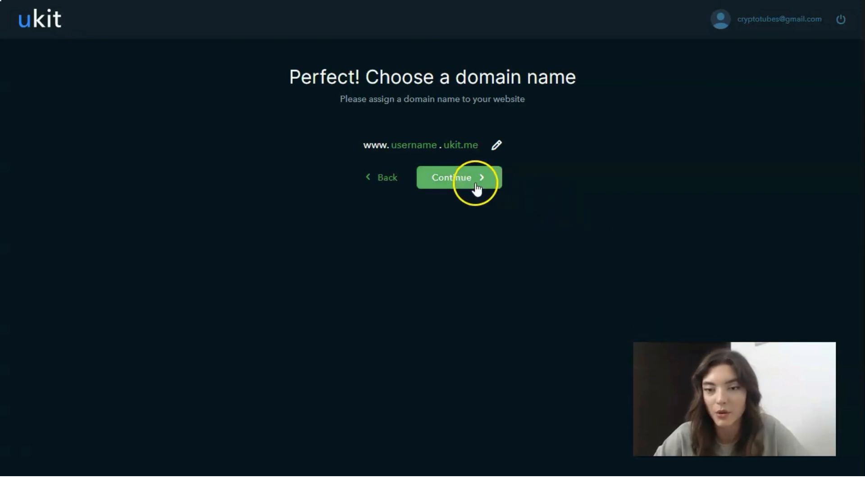
click(452, 178)
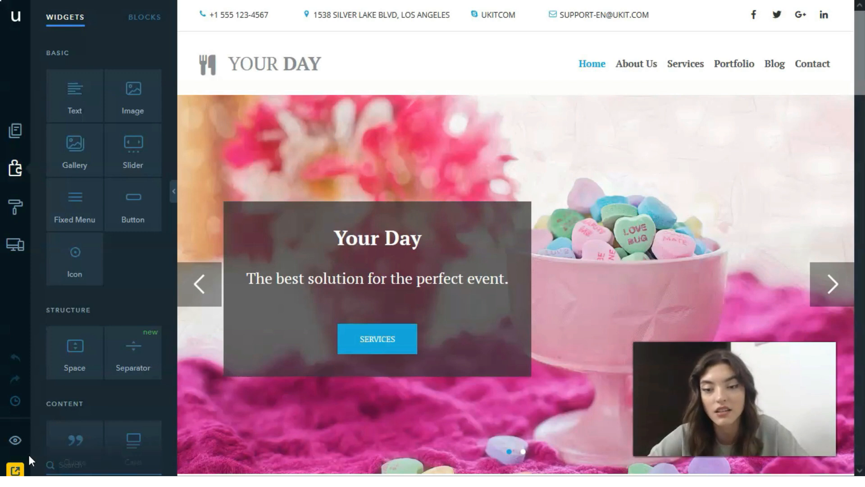
mouse_move(441, 344)
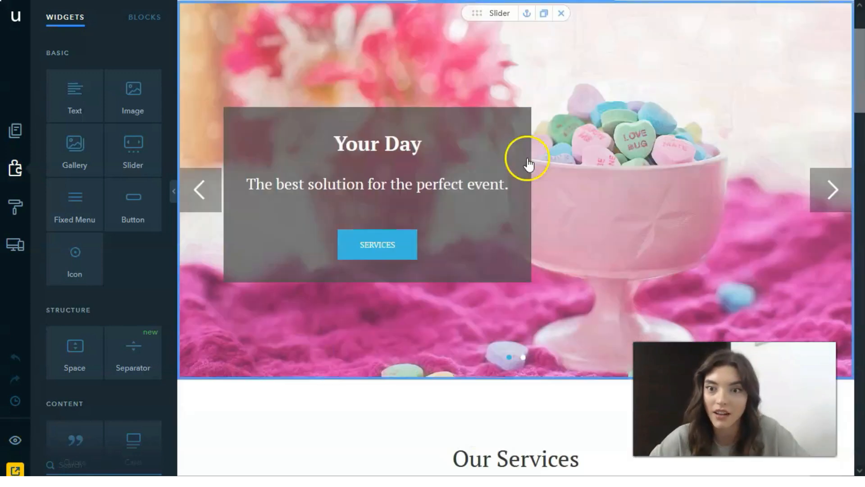
Step: Scroll through the home page's services and why-choose-us sections, returning to the top
scroll(down, 3)
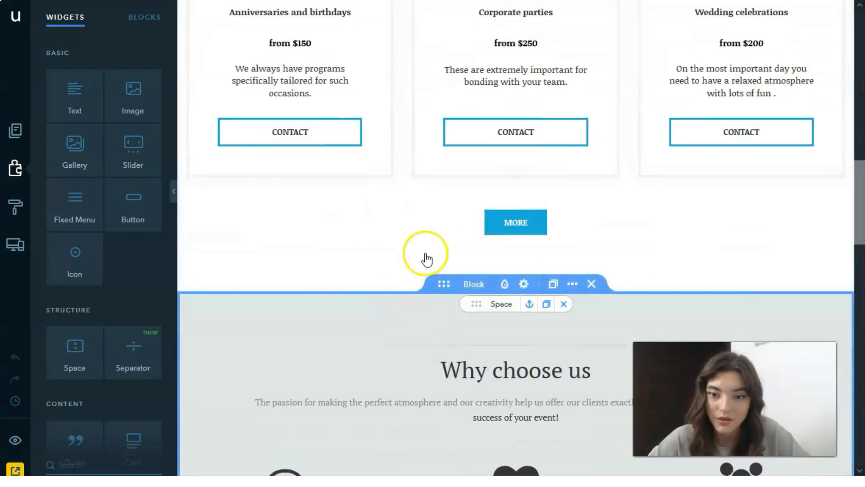
scroll(down, 3)
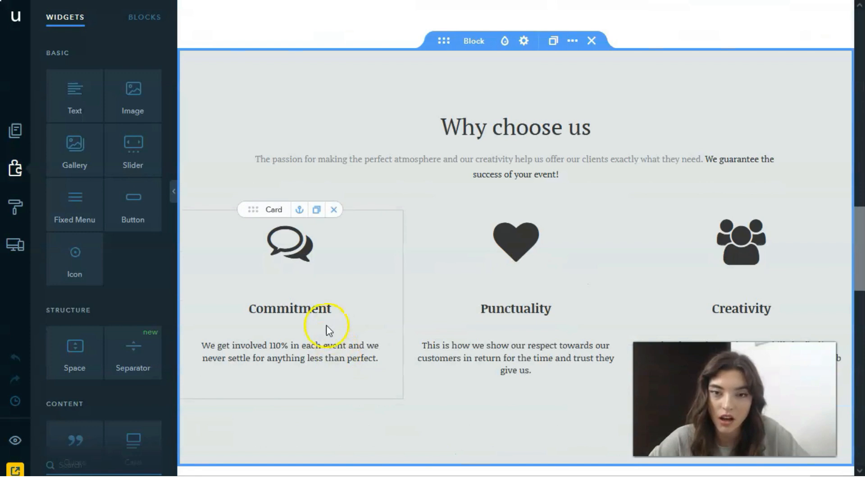
scroll(up, 3)
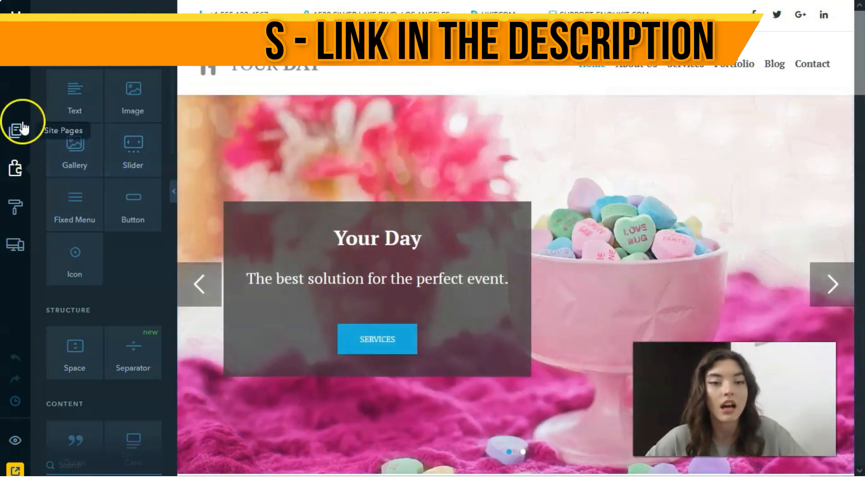
mouse_move(15, 168)
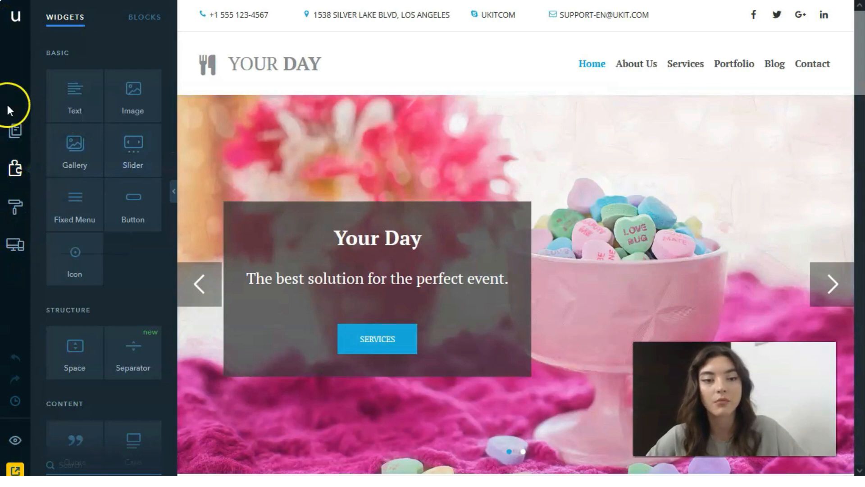
mouse_move(16, 131)
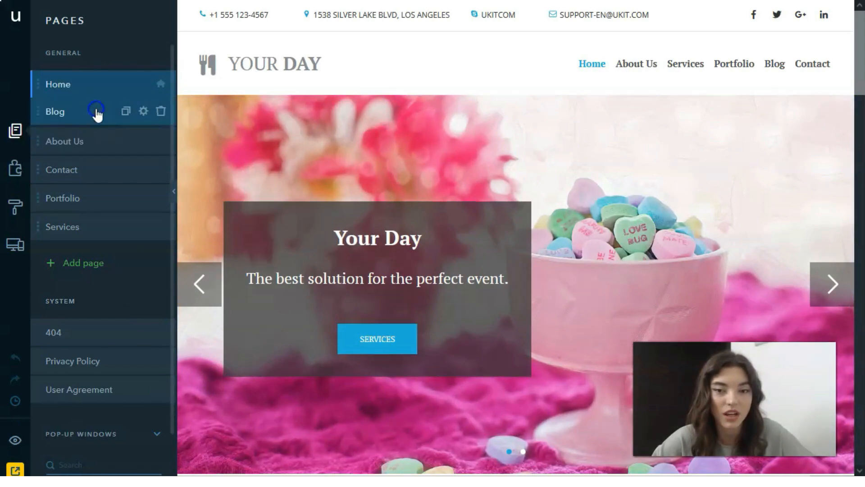
Step: Look at the Blog page with its sample post, then return to editing the Home page
click(55, 112)
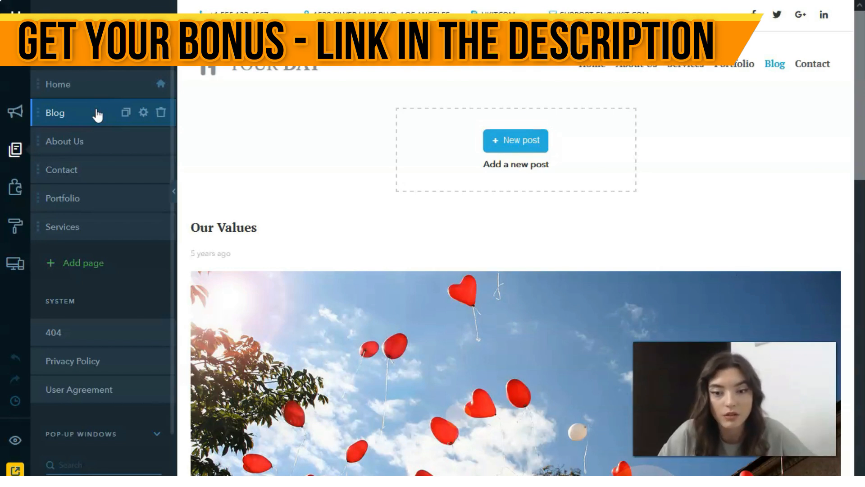
mouse_move(15, 149)
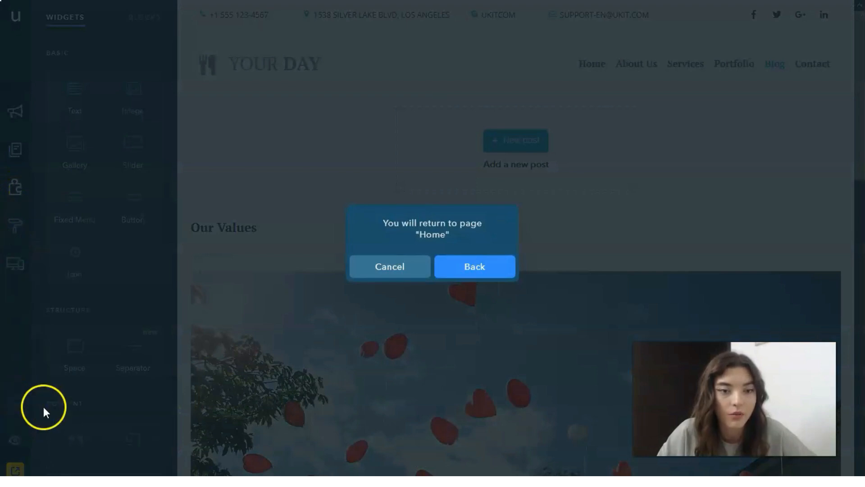
click(473, 269)
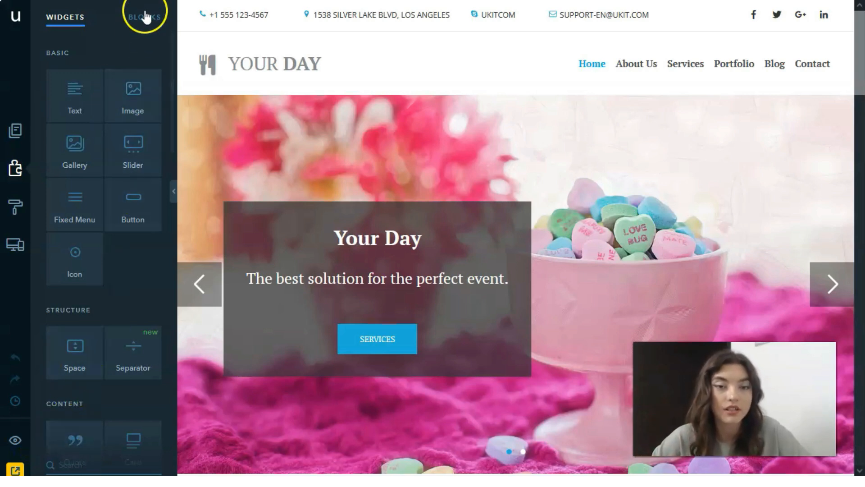
Step: Browse the ready-made Blocks library, then switch back to the Widgets list
click(145, 16)
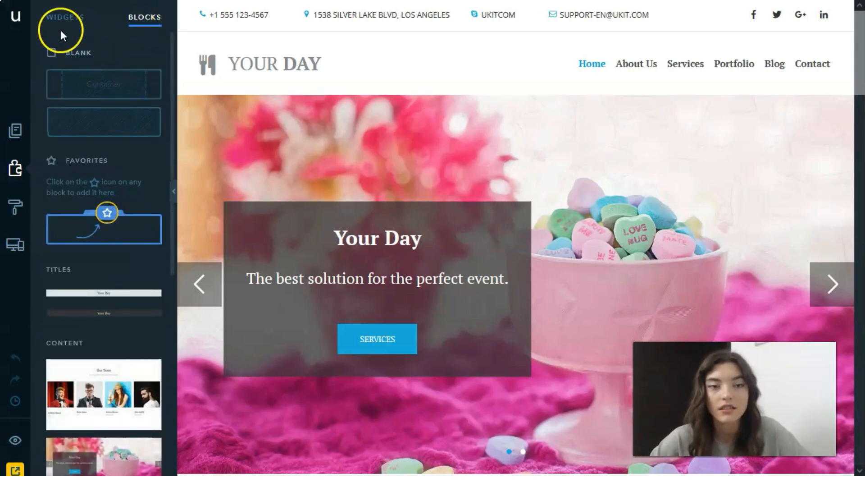
scroll(down, 3)
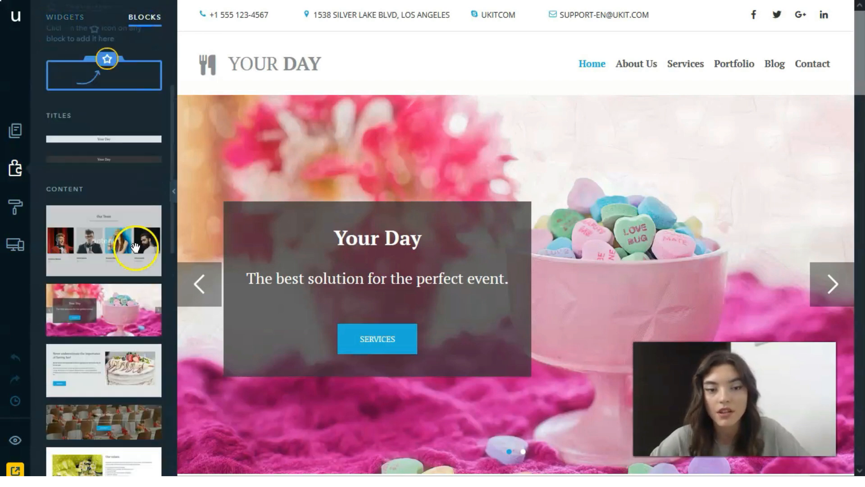
scroll(down, 3)
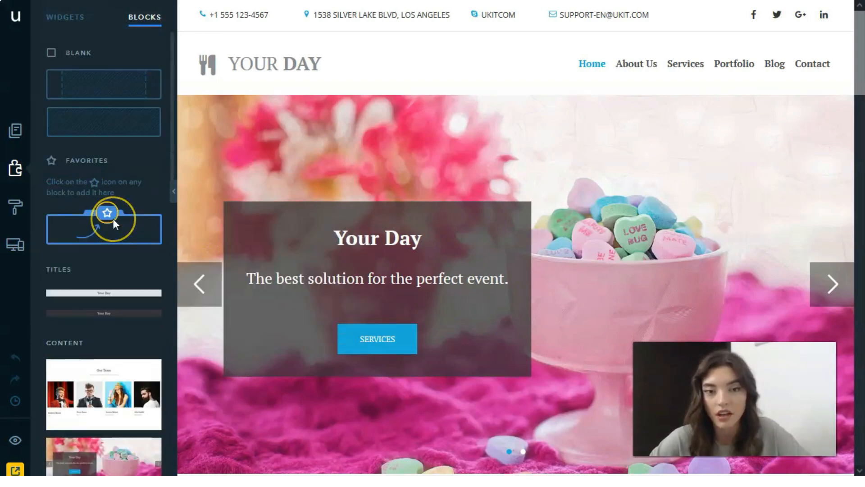
mouse_move(52, 43)
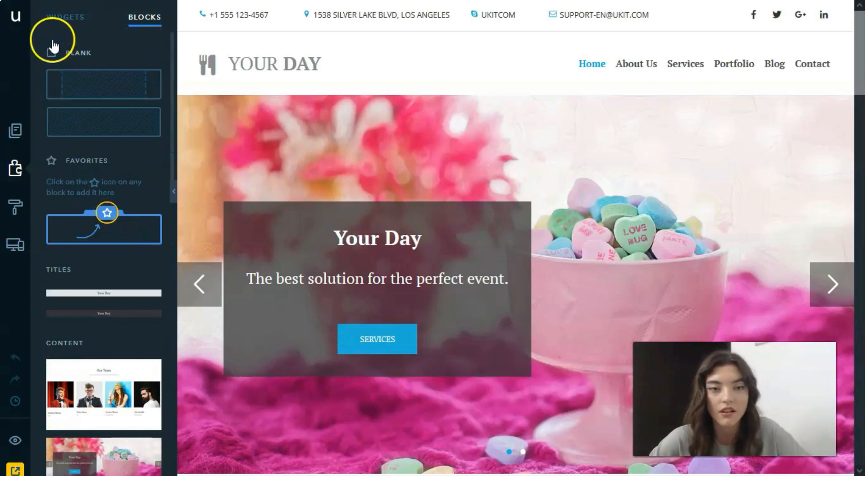
click(65, 17)
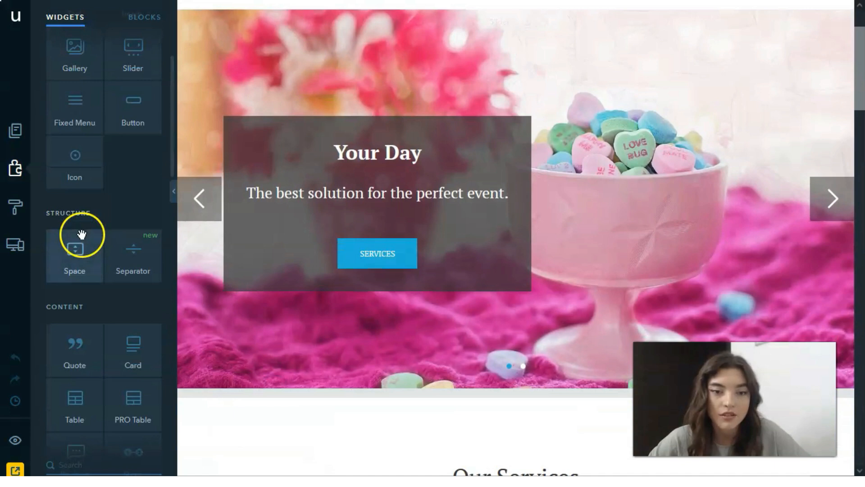
Step: Place a Quote widget with Nelson Mandela's 'It always seems impossible until it's done' below the service cards
scroll(down, 3)
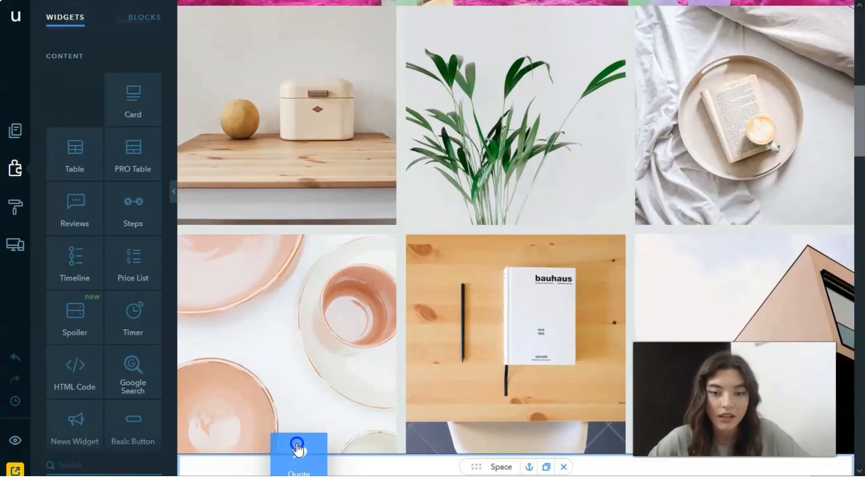
scroll(down, 3)
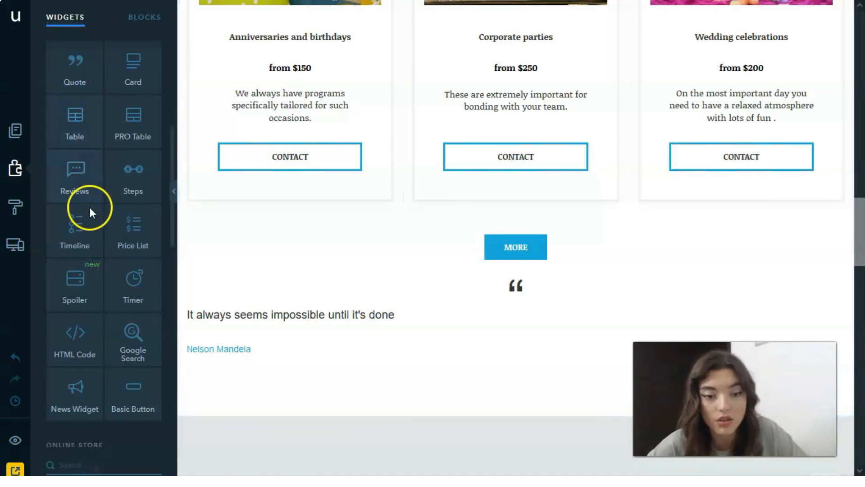
scroll(up, 3)
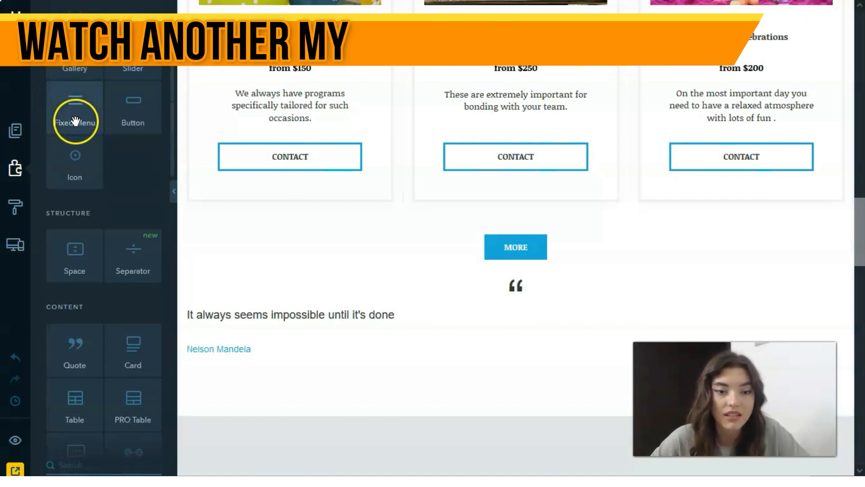
scroll(down, 3)
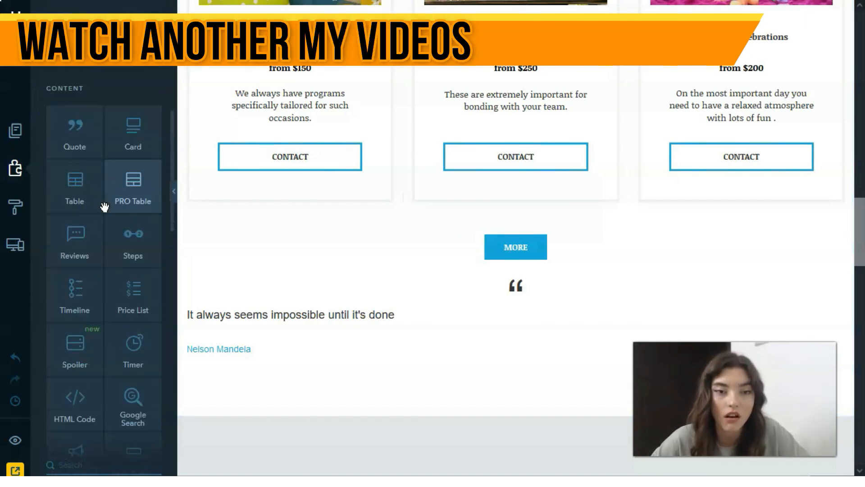
scroll(down, 3)
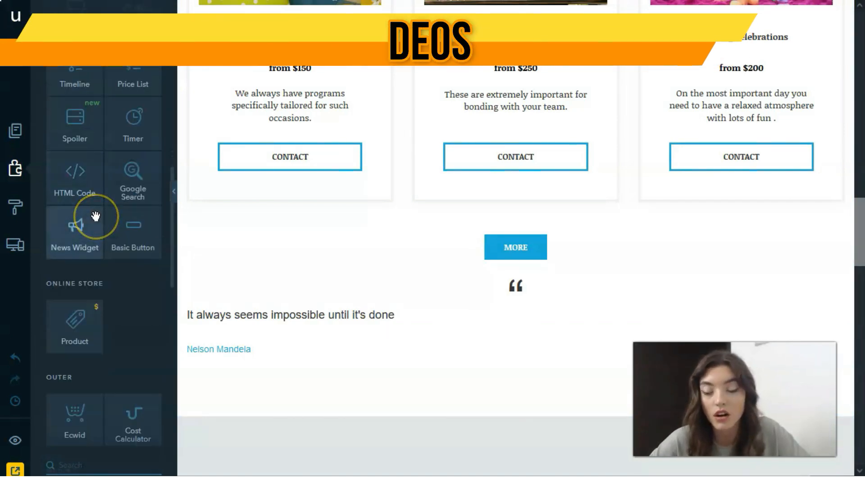
mouse_move(75, 226)
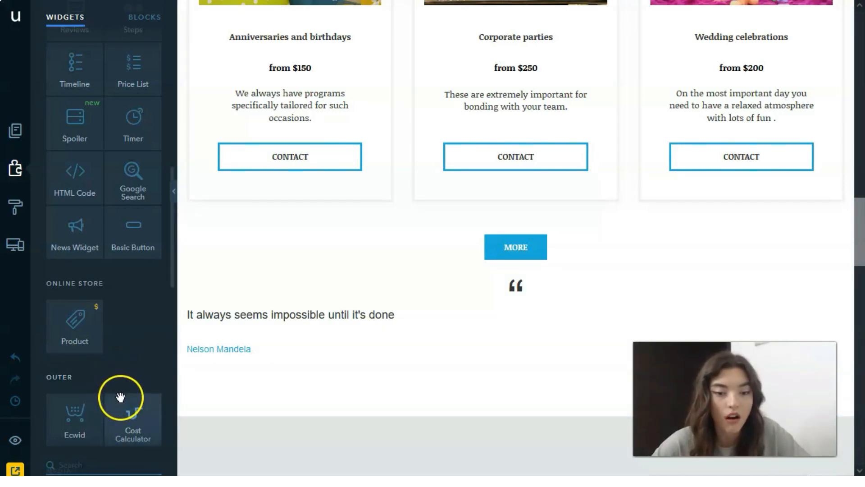
scroll(up, 3)
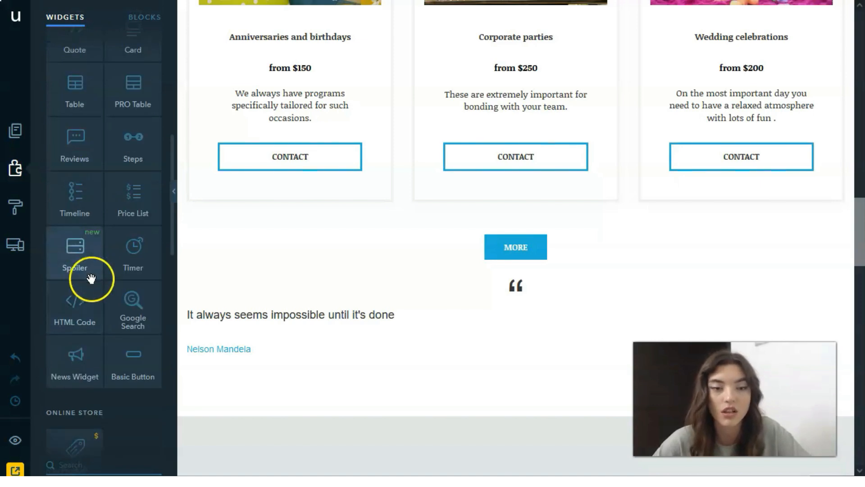
scroll(up, 3)
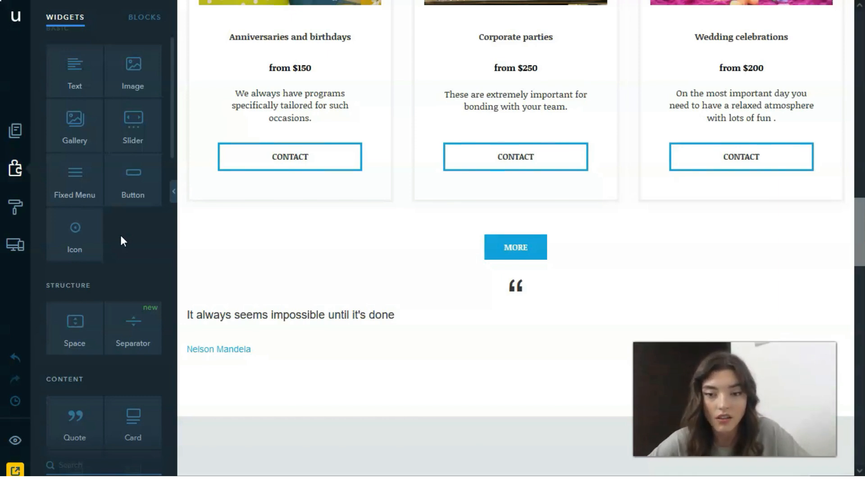
Step: In the Design settings, switch the site's font pair to Open Sans with Fira Sans
click(15, 206)
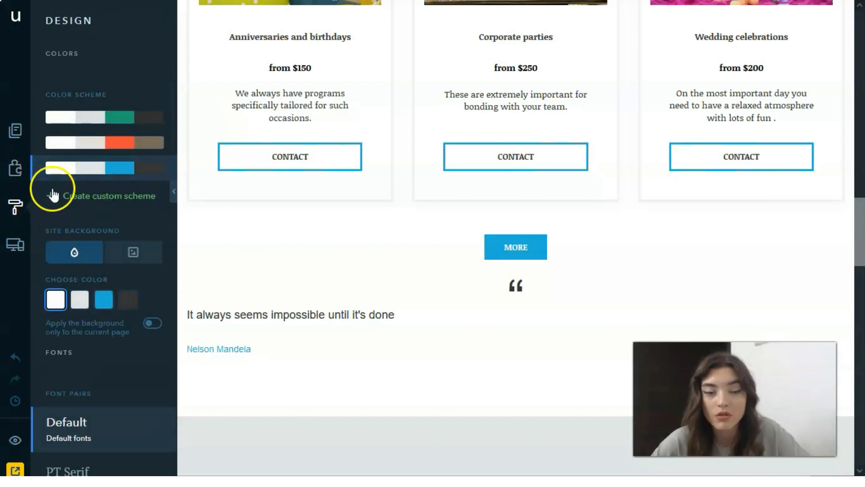
mouse_move(115, 141)
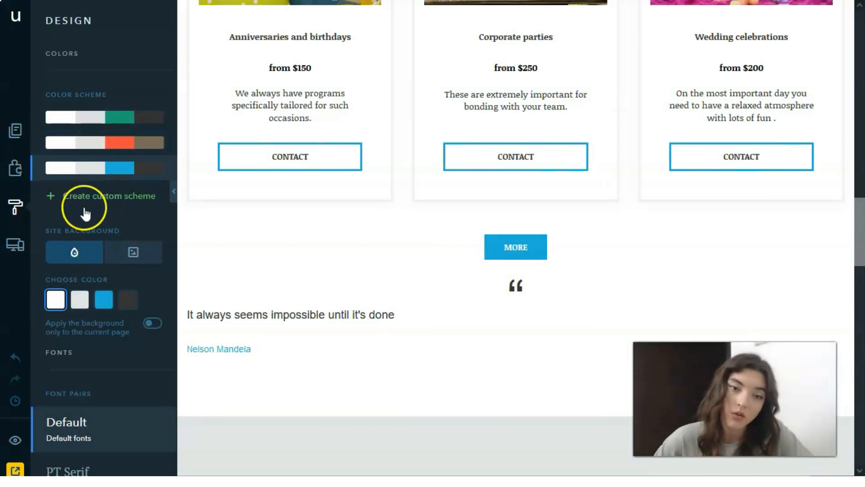
mouse_move(106, 274)
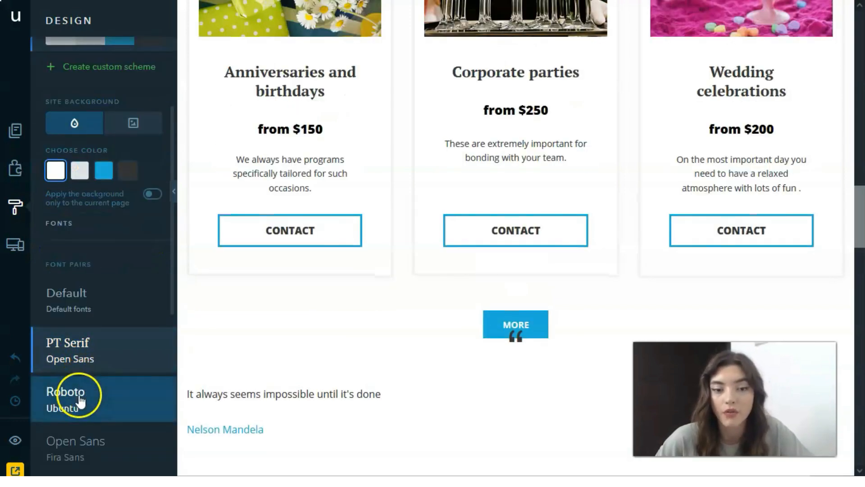
scroll(down, 3)
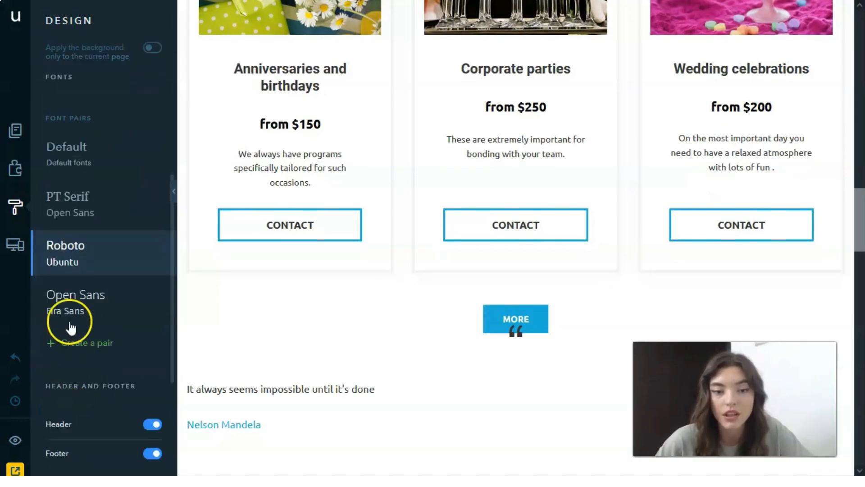
click(75, 302)
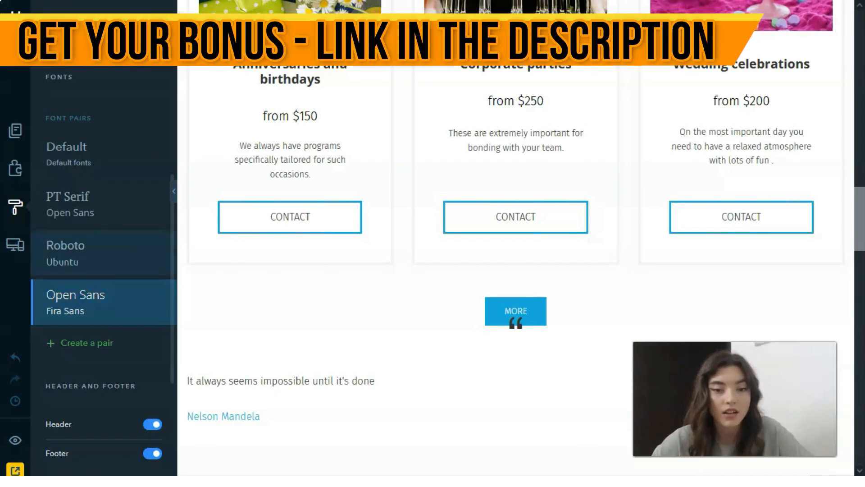
Step: In Adaptive View, switch the site to its tablet layout with service cards stacked in one column
click(16, 244)
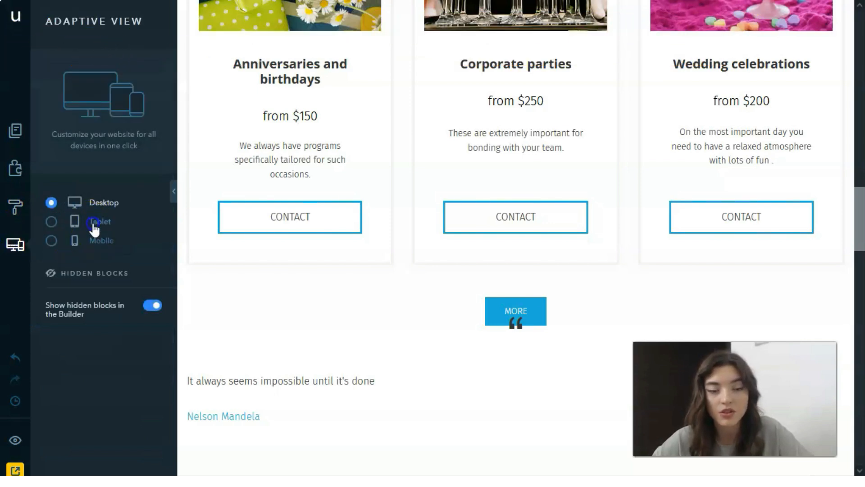
click(51, 222)
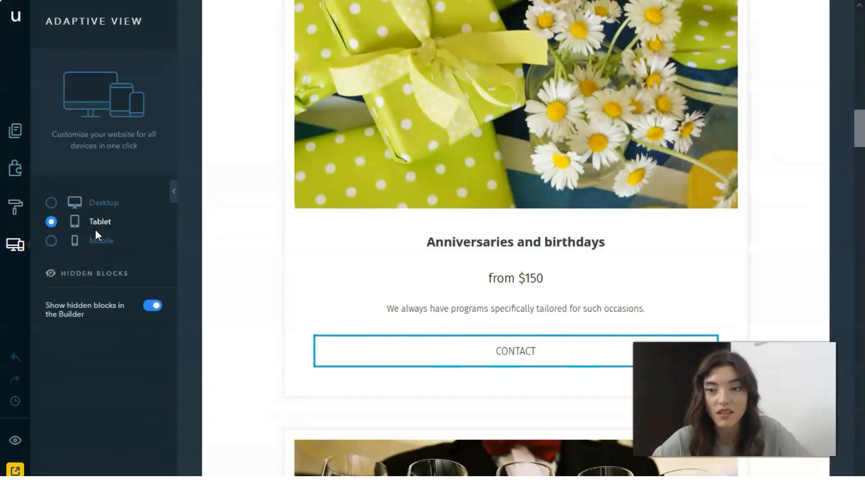
scroll(up, 3)
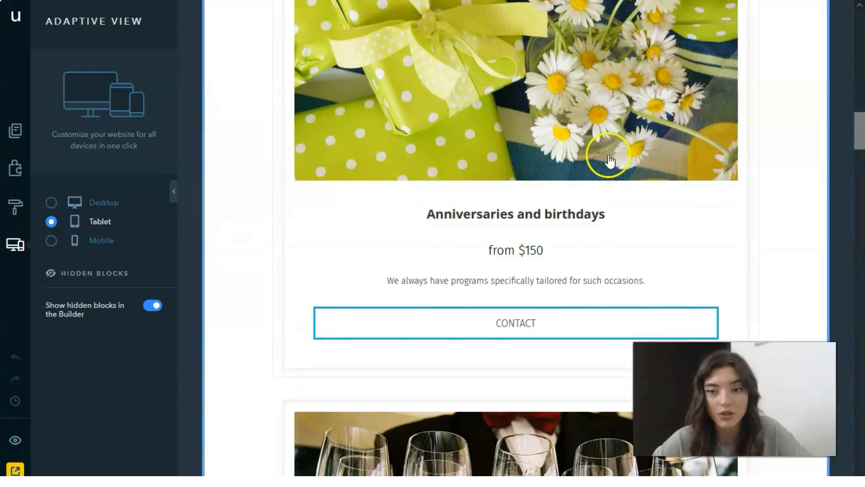
scroll(down, 3)
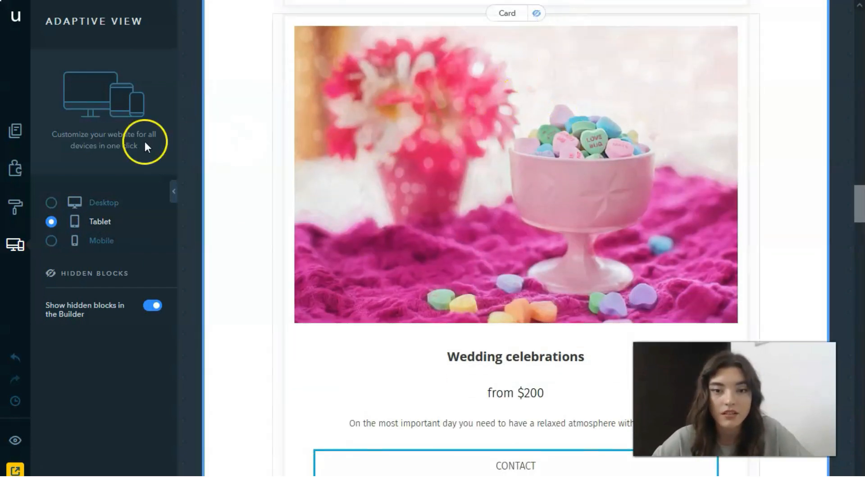
Step: Hide the services MORE button in the mobile layout, then return to the desktop layout
click(50, 240)
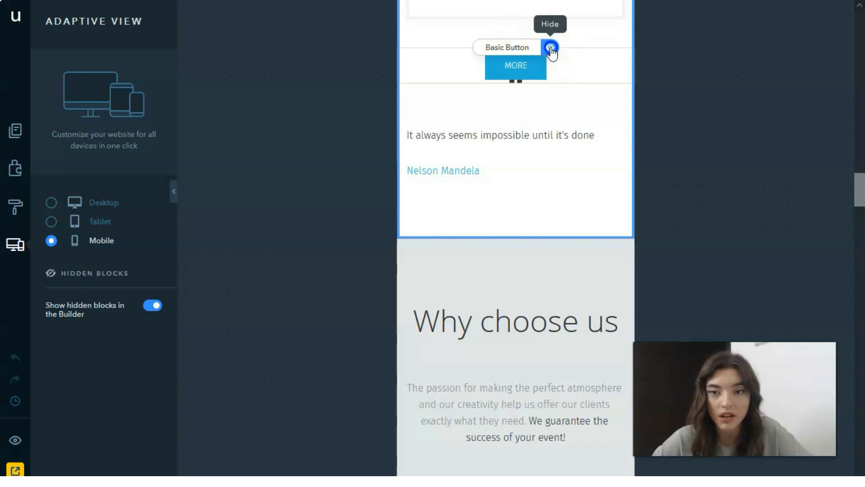
click(551, 48)
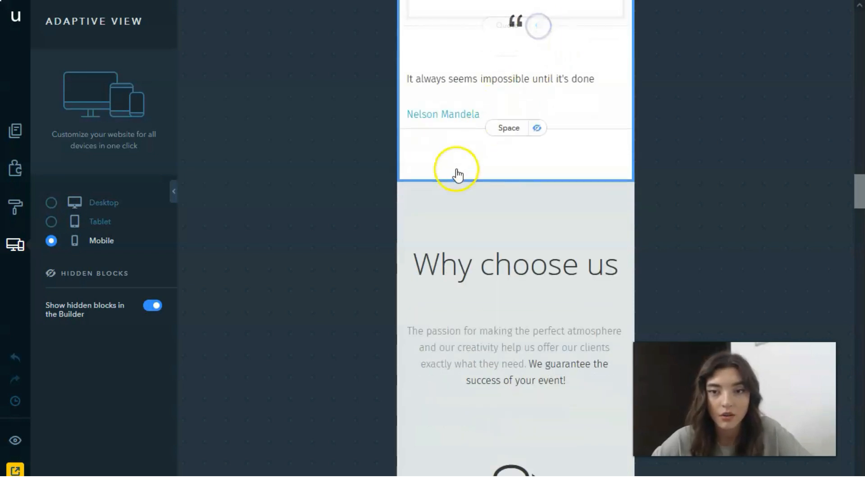
click(50, 202)
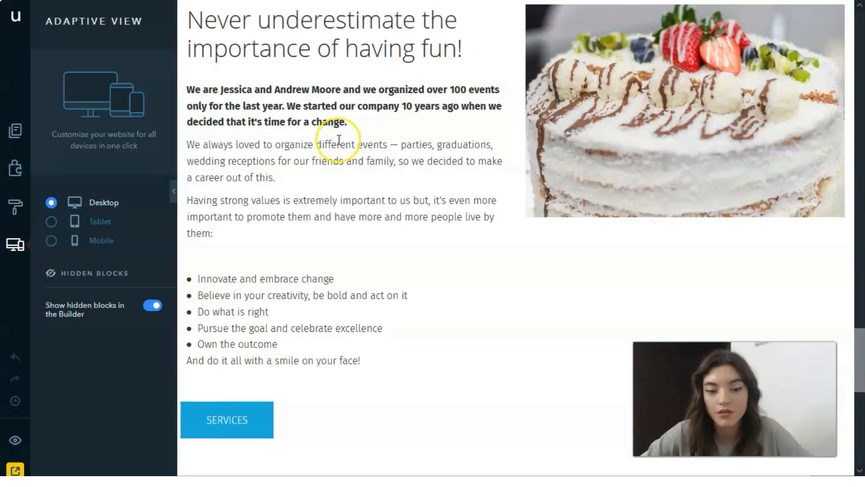